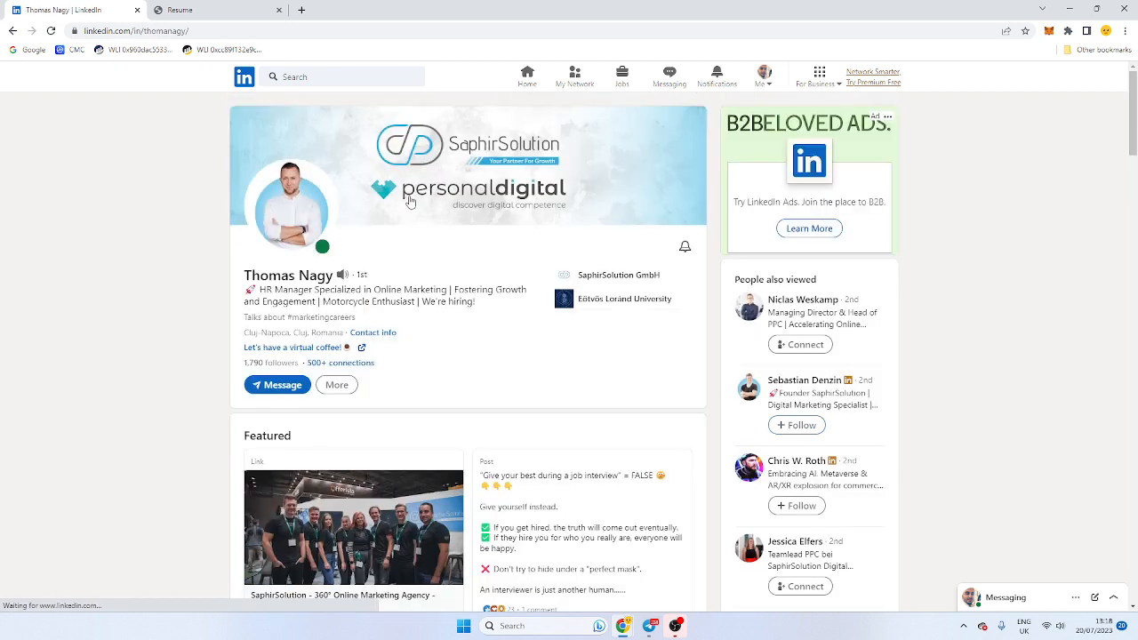
mouse_move(338, 384)
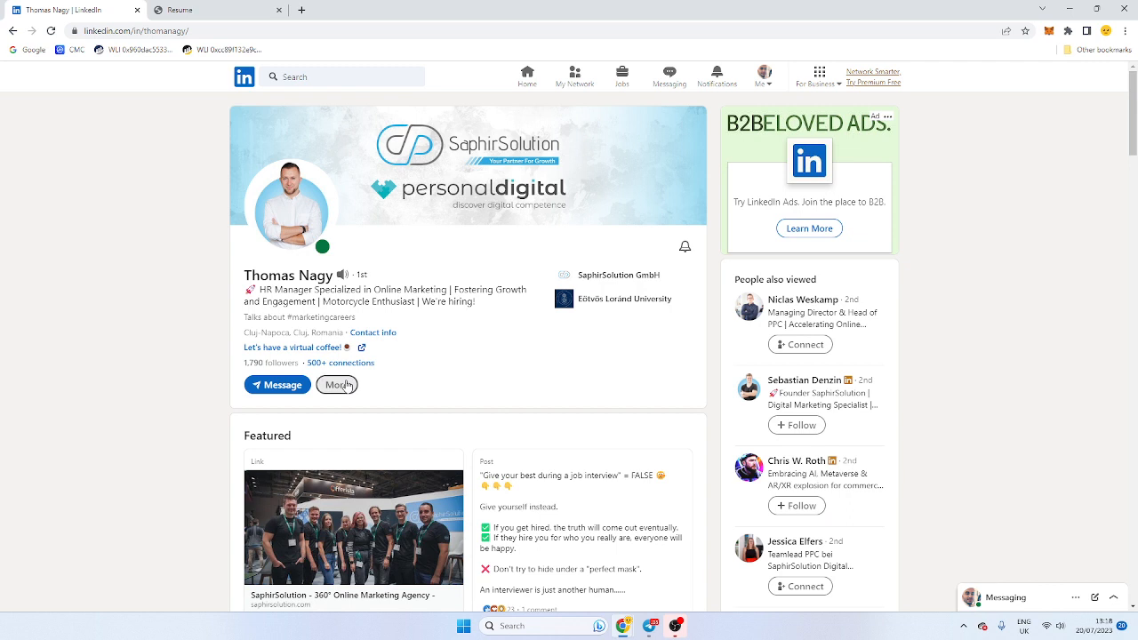
Step: Export the HR manager's profile via More > Save to PDF and scroll through the downloaded resume
click(338, 384)
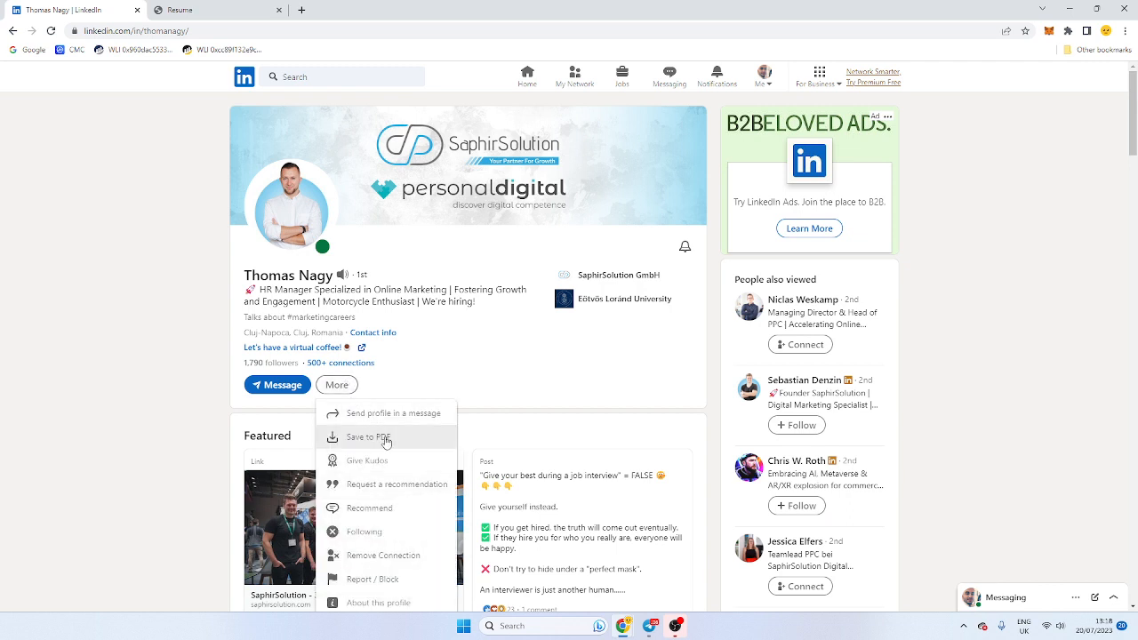
click(366, 437)
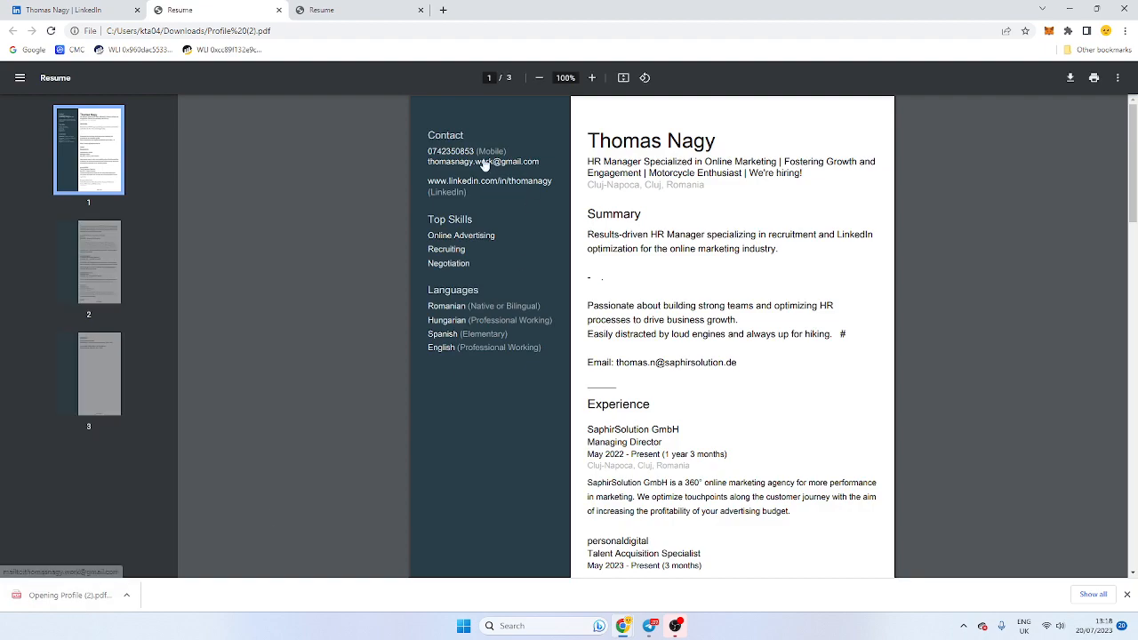
scroll(down, 3)
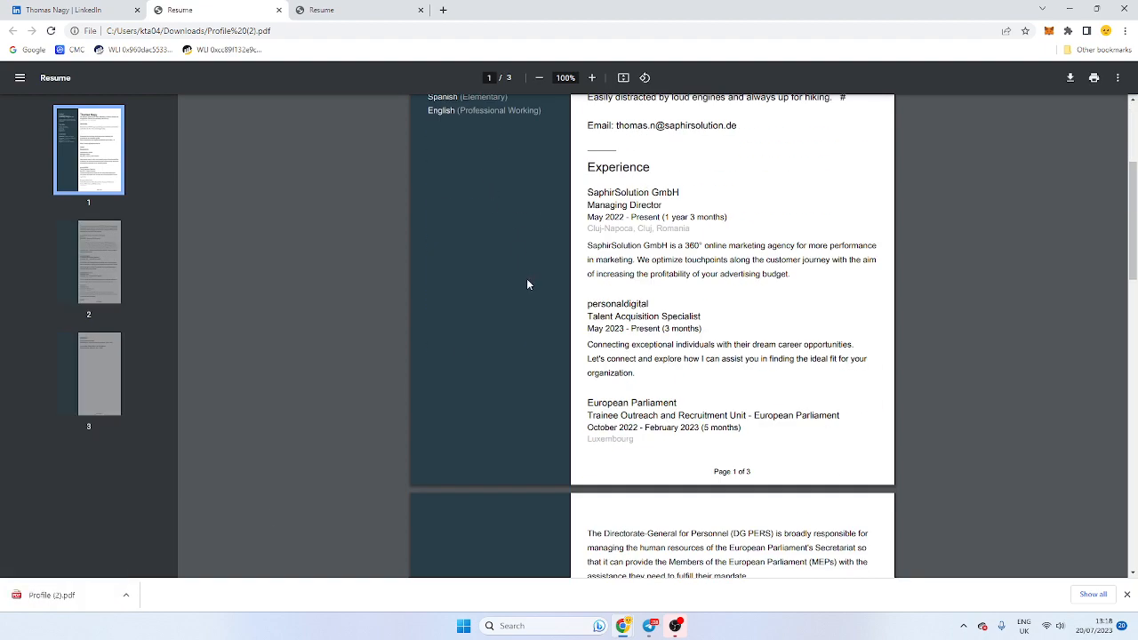
scroll(down, 3)
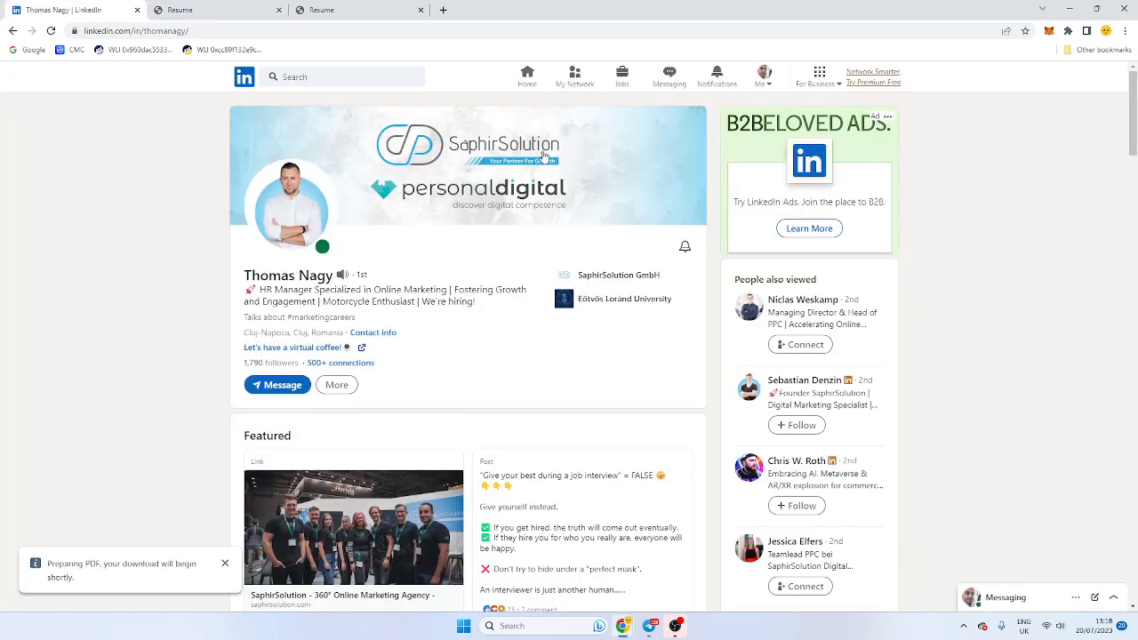
Step: Open the finished profile PDF download from the download bar
click(526, 75)
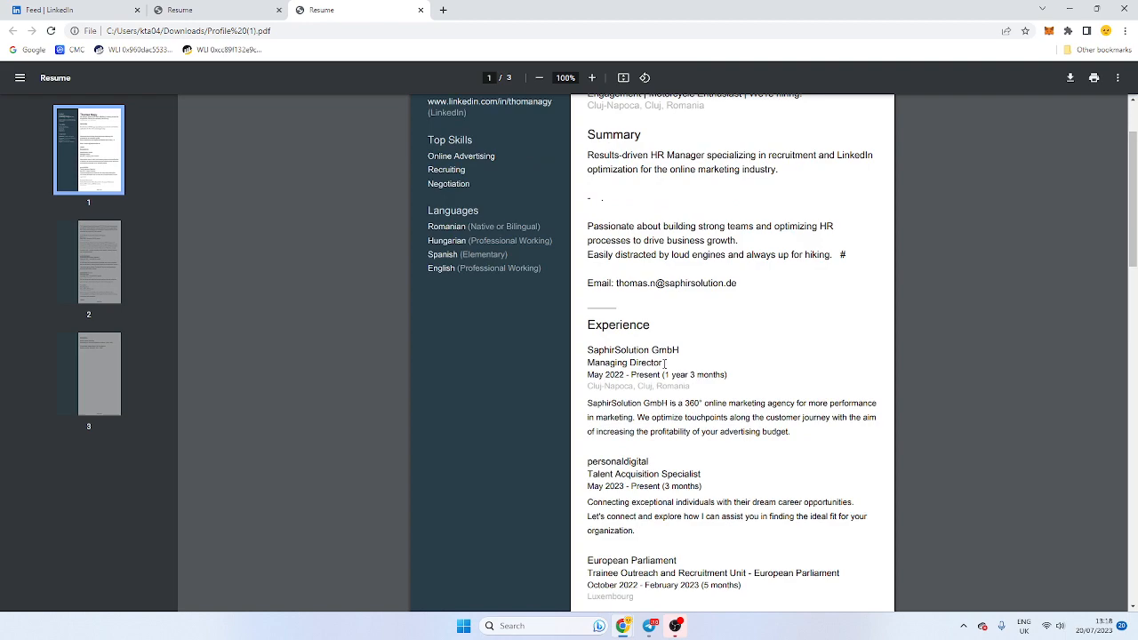
scroll(down, 3)
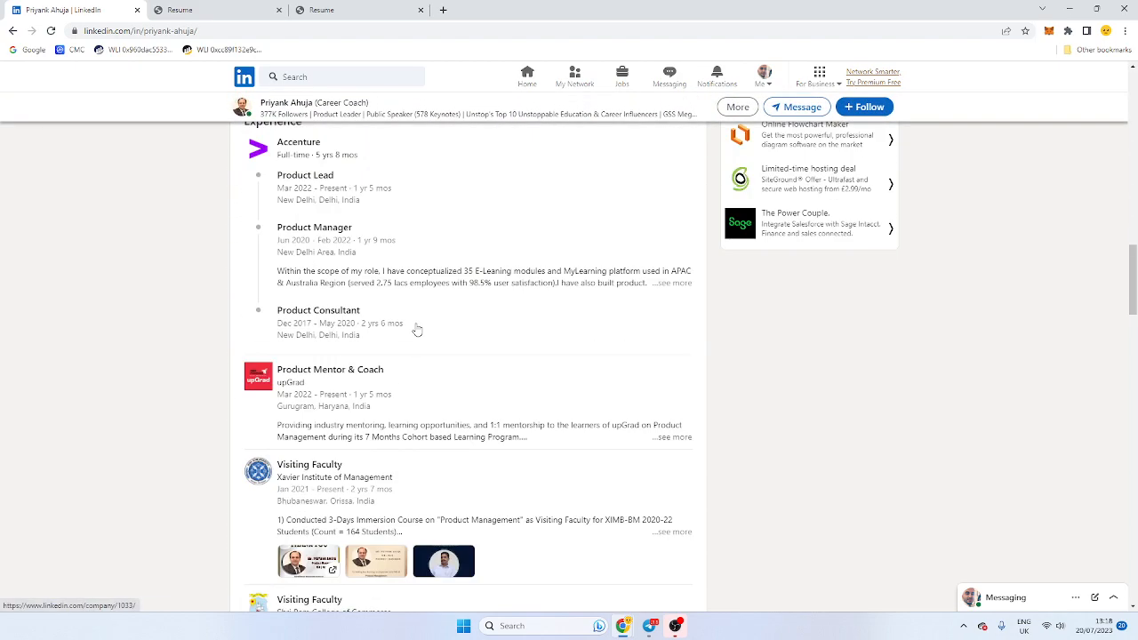
Step: Export the product leader's profile via More > Save to PDF and open the downloaded file
scroll(up, 3)
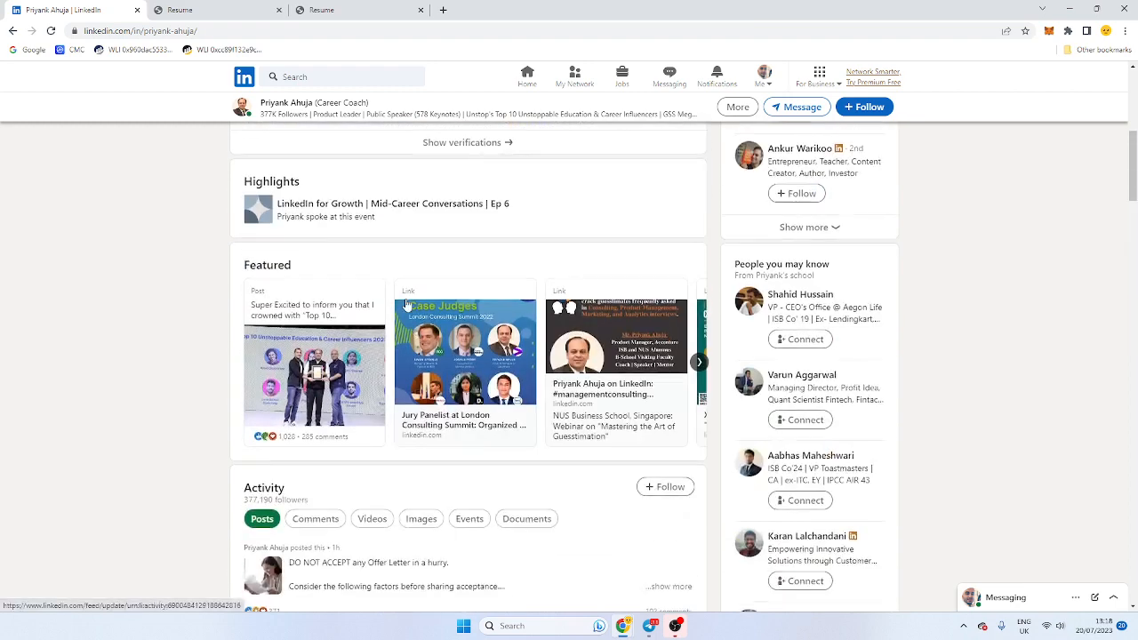
click(398, 323)
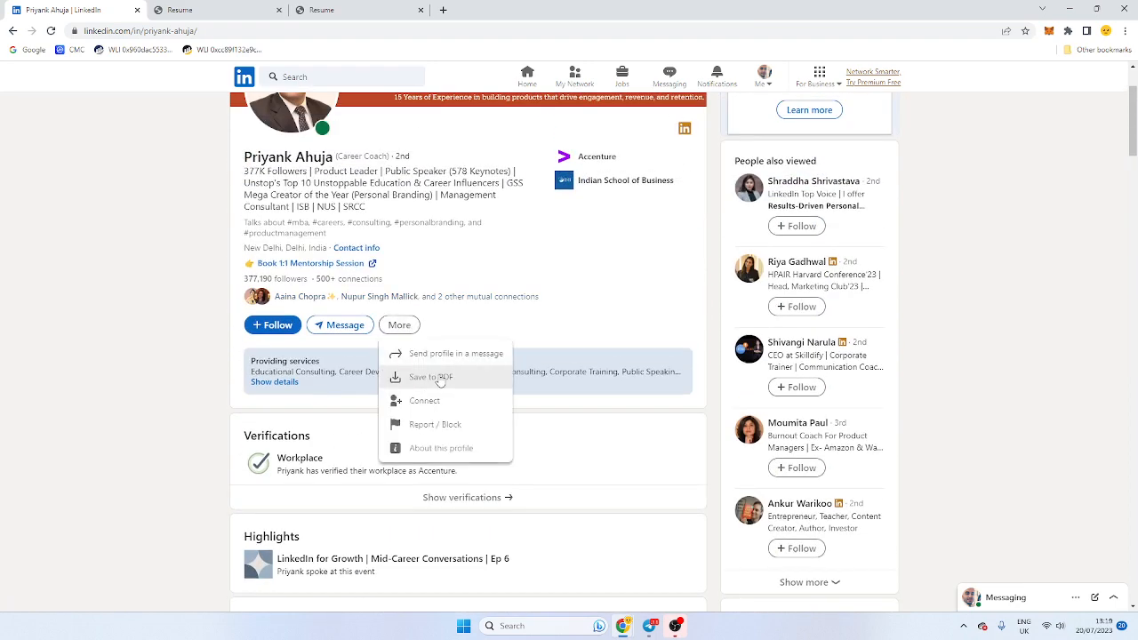
click(425, 377)
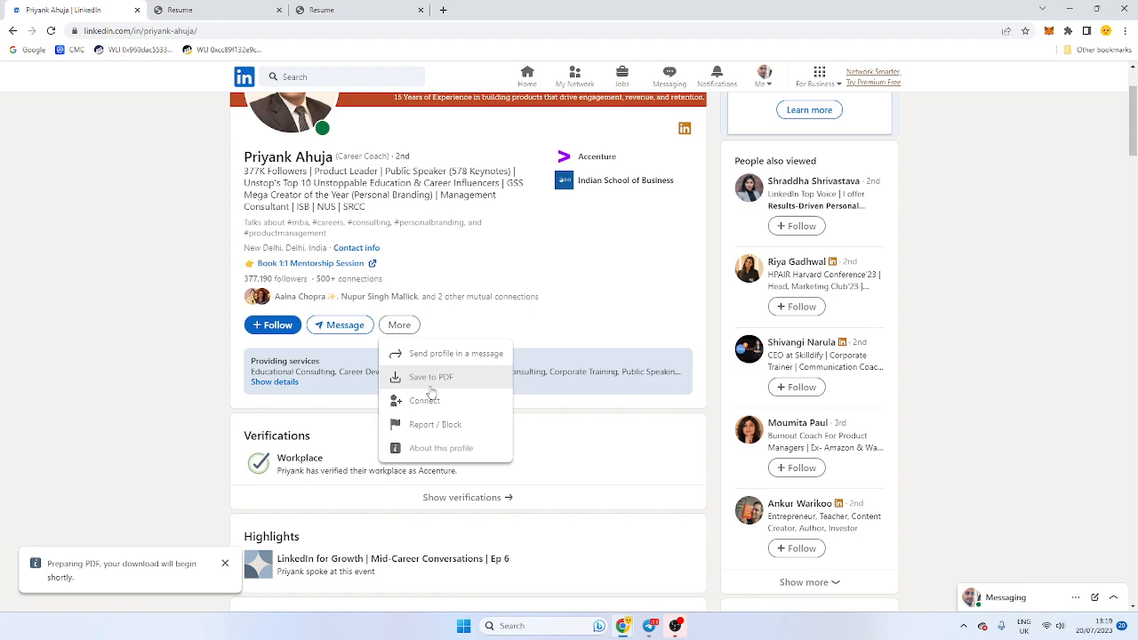
click(427, 377)
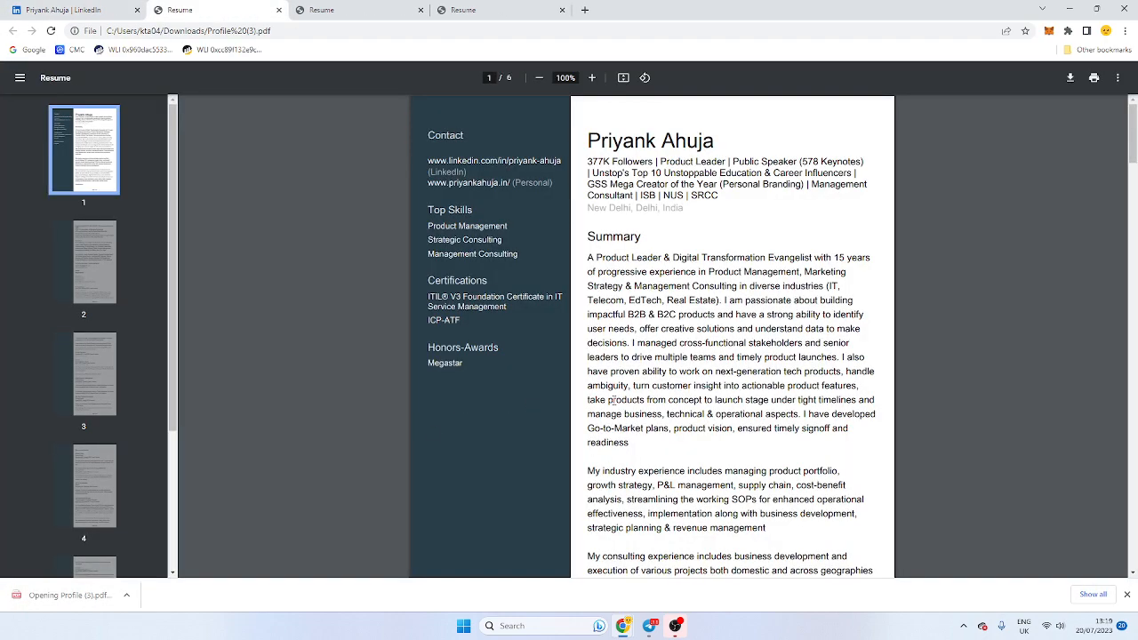
Step: Page the Resume PDF down to page 5, then return to the LinkedIn feed tab
scroll(down, 3)
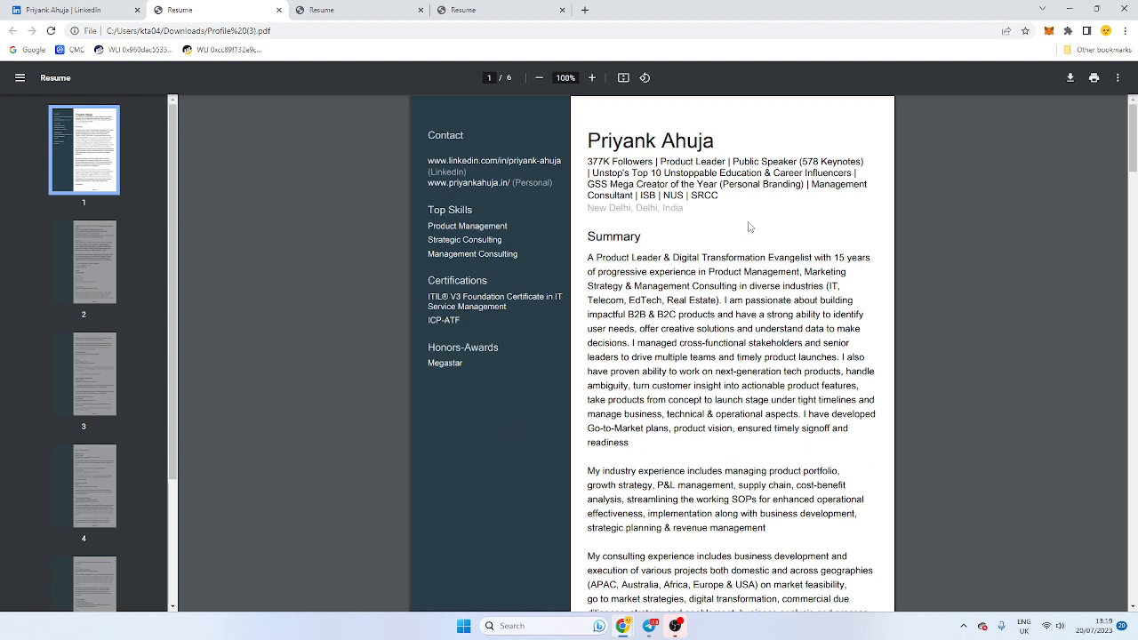
drag(589, 140, 717, 183)
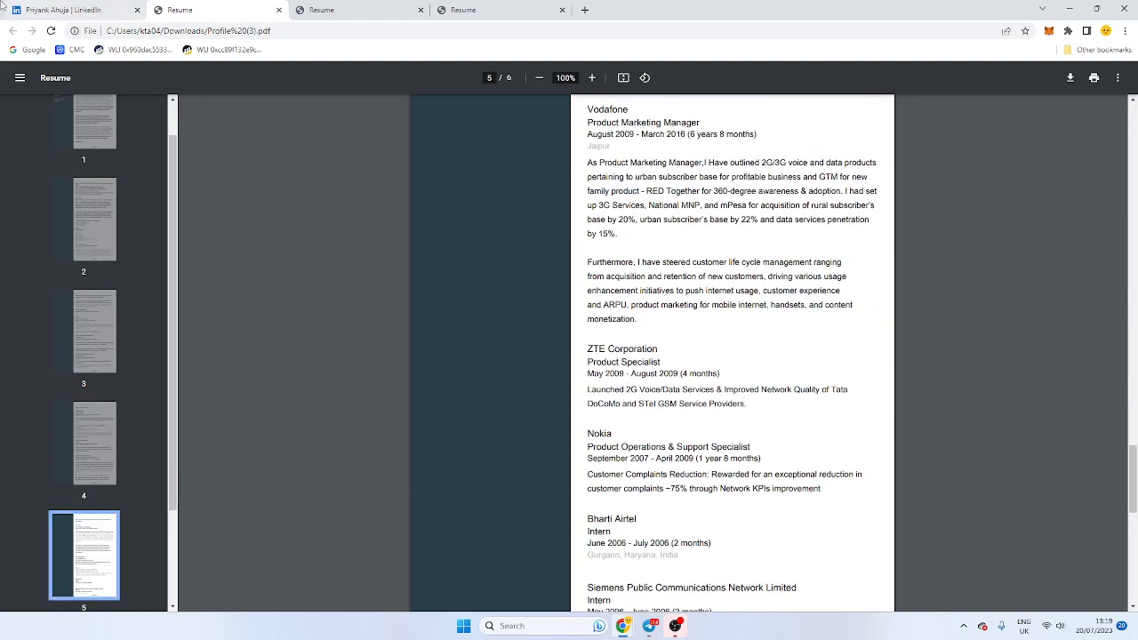
click(71, 11)
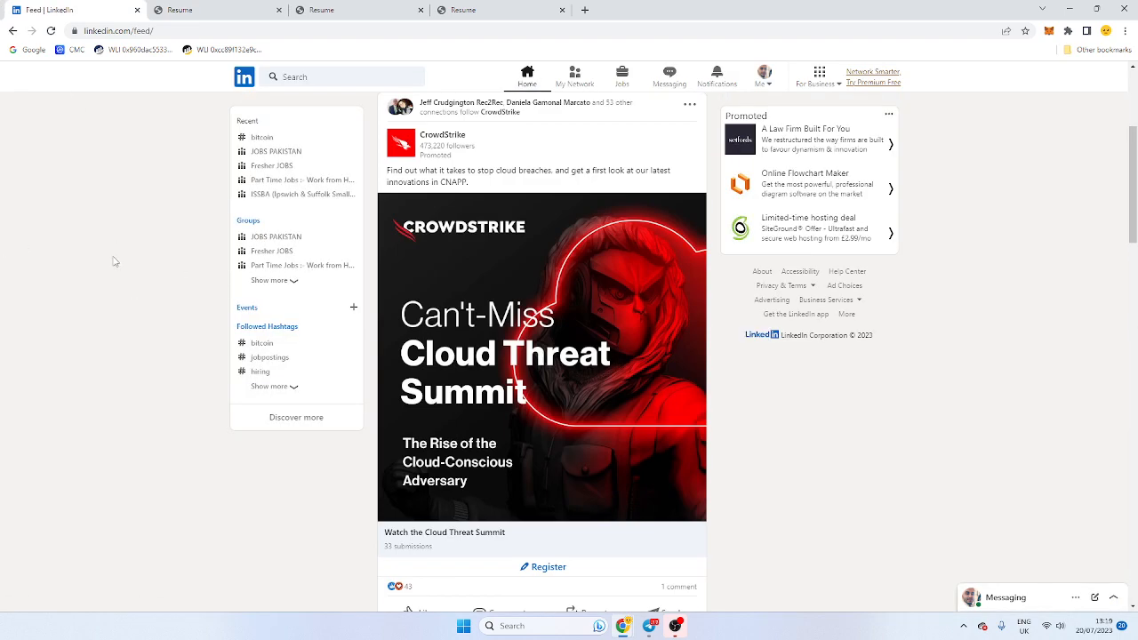